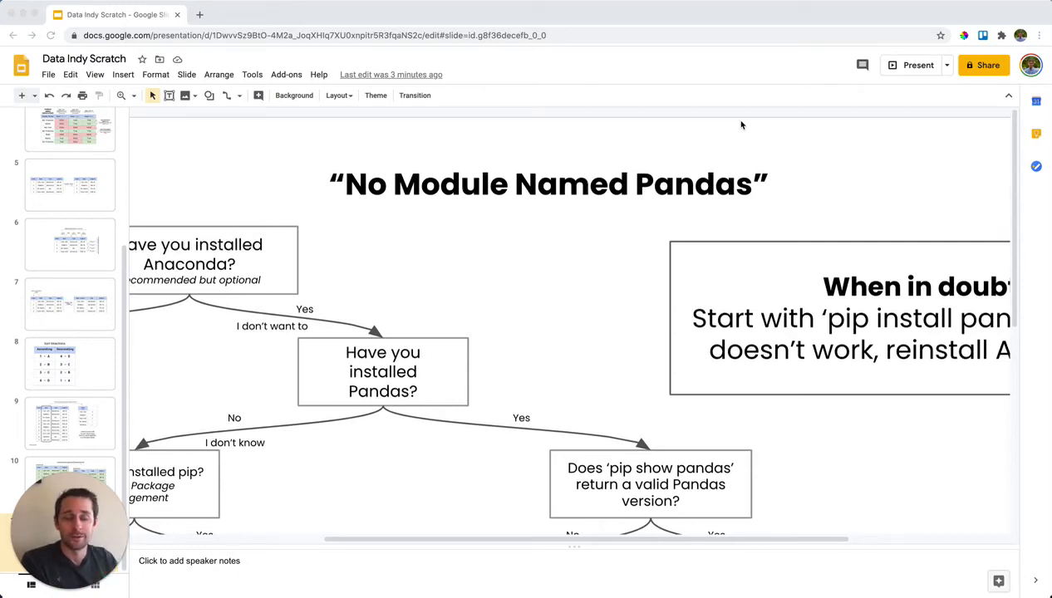
mouse_move(705, 100)
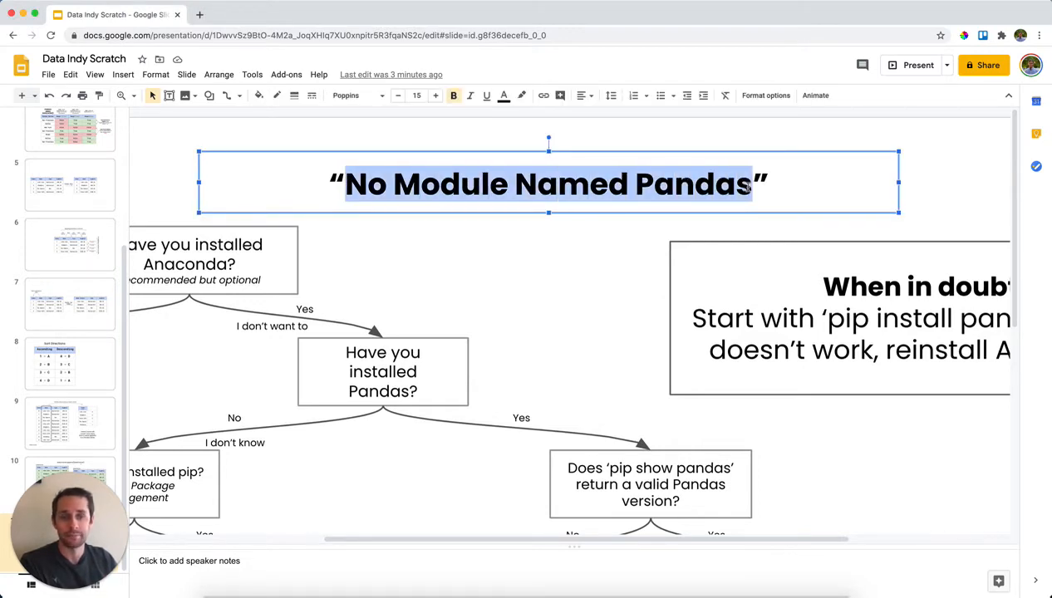
Scroll right to the 'When in doubt' box reading 'Start with pip install pandas… reinstall Anaconda' and deselect.
left_click(721, 133)
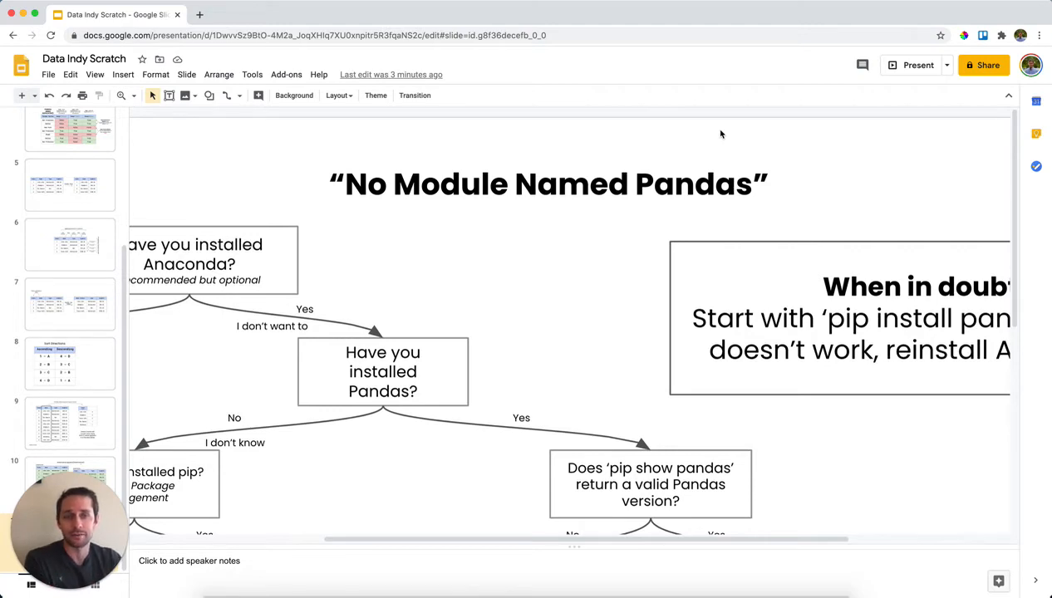
mouse_move(708, 259)
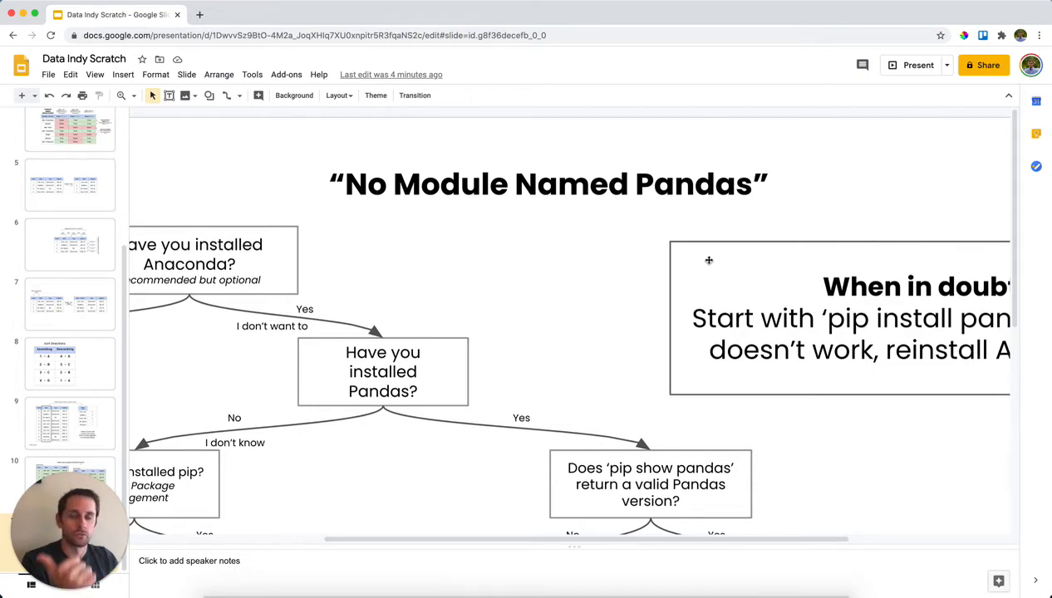
mouse_move(585, 244)
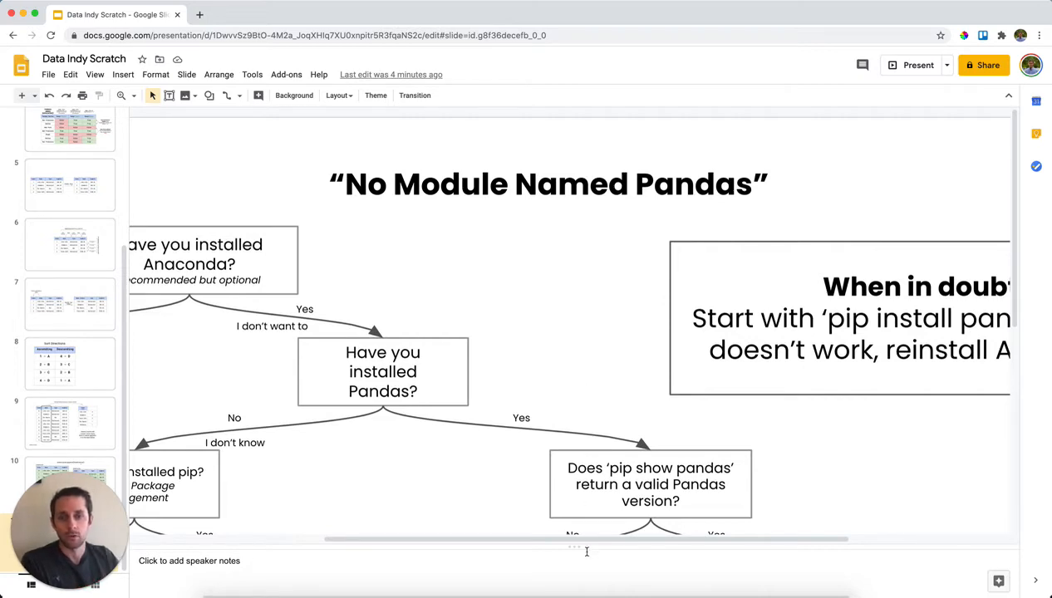
scroll("right", 3)
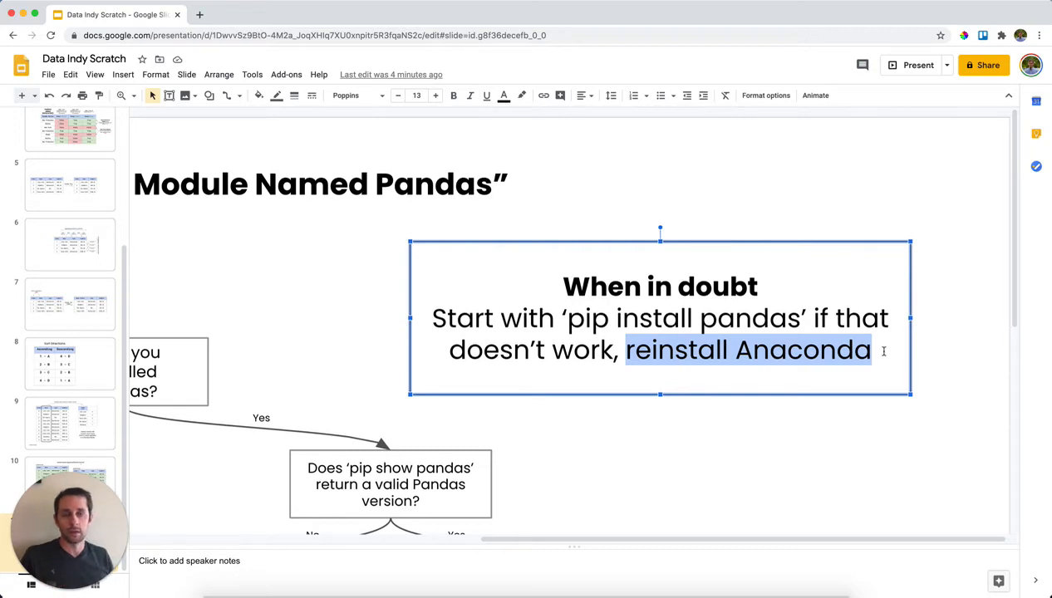
left_click(959, 341)
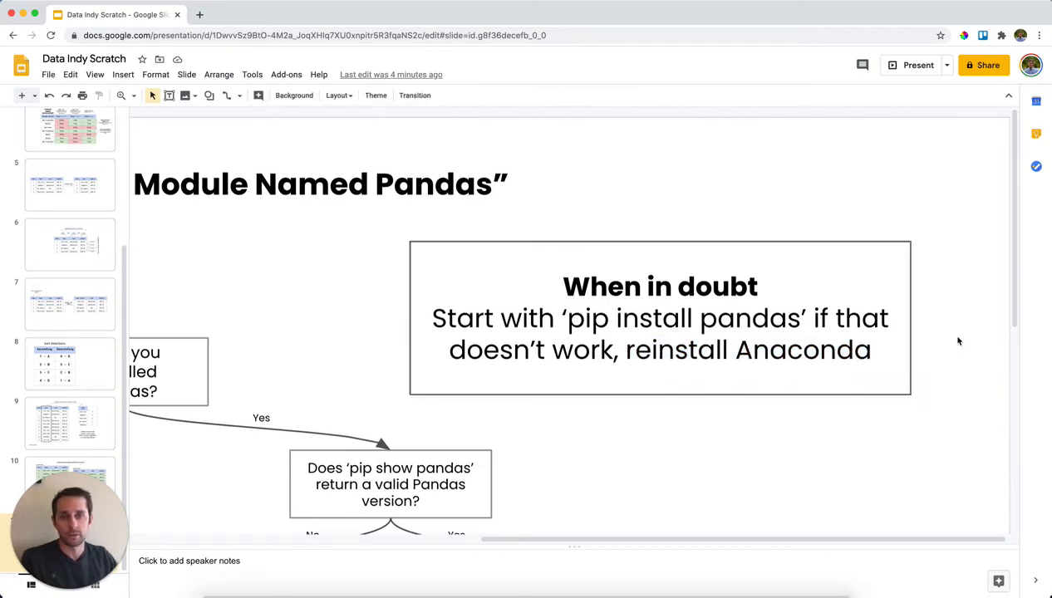
mouse_move(783, 535)
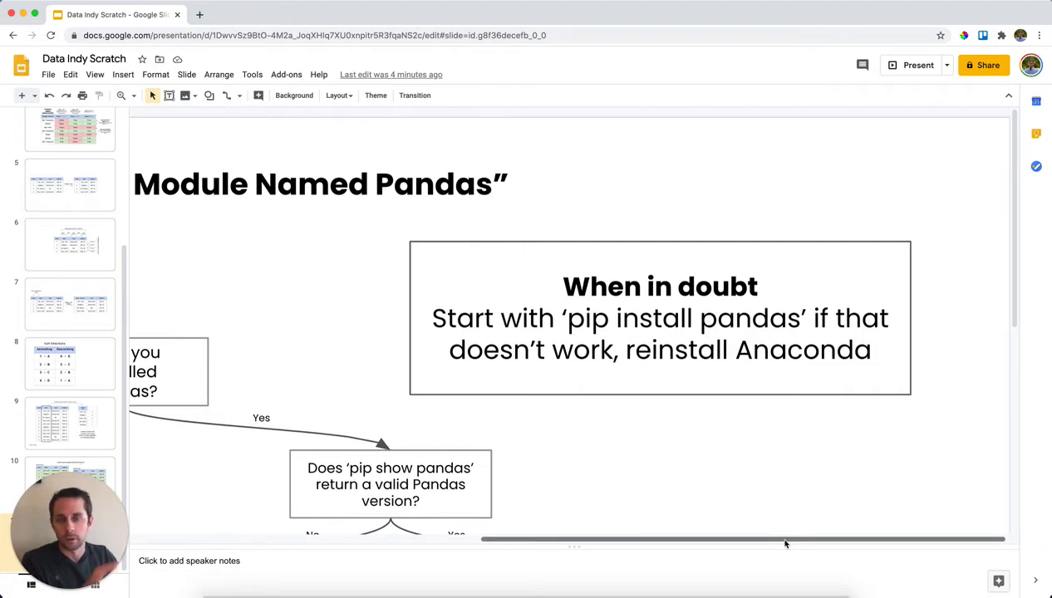
Scroll left to 'Have you installed Anaconda?' and its 'Install Anaconda and try importing' No branch, then deselect.
scroll("left", 3)
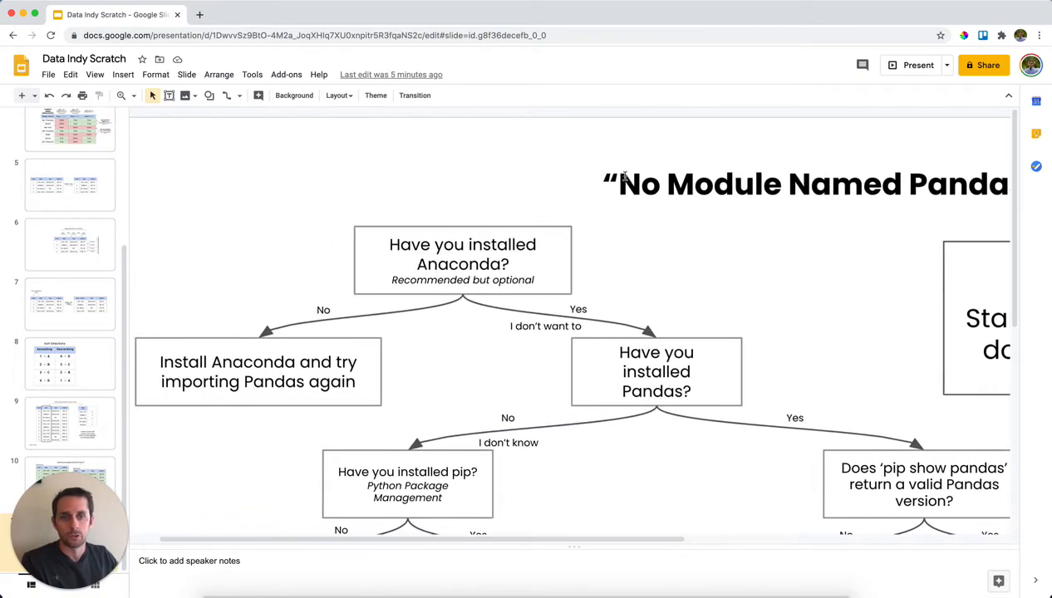
mouse_move(469, 237)
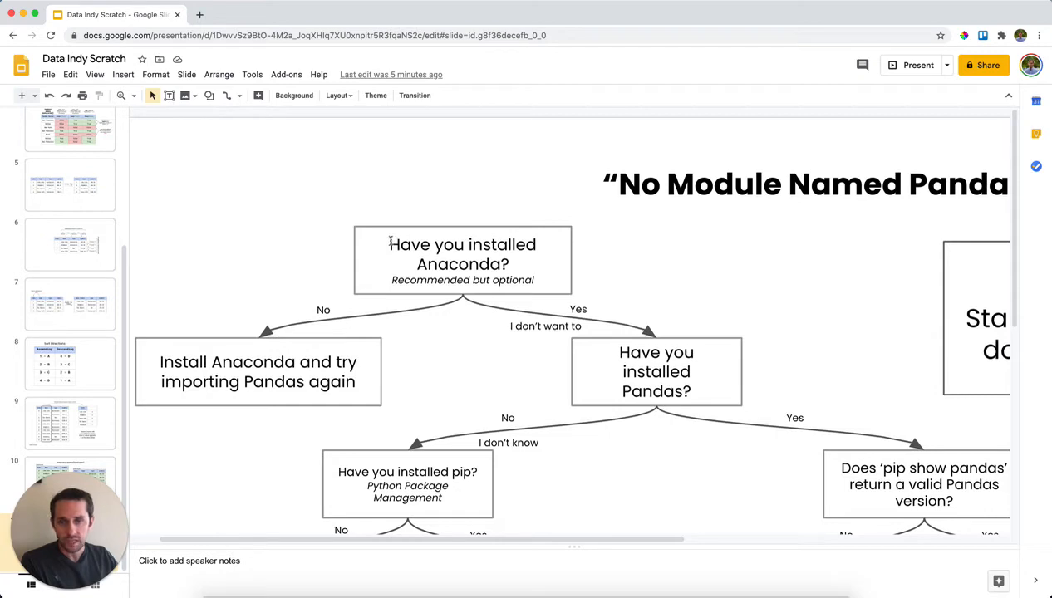
double_click(462, 252)
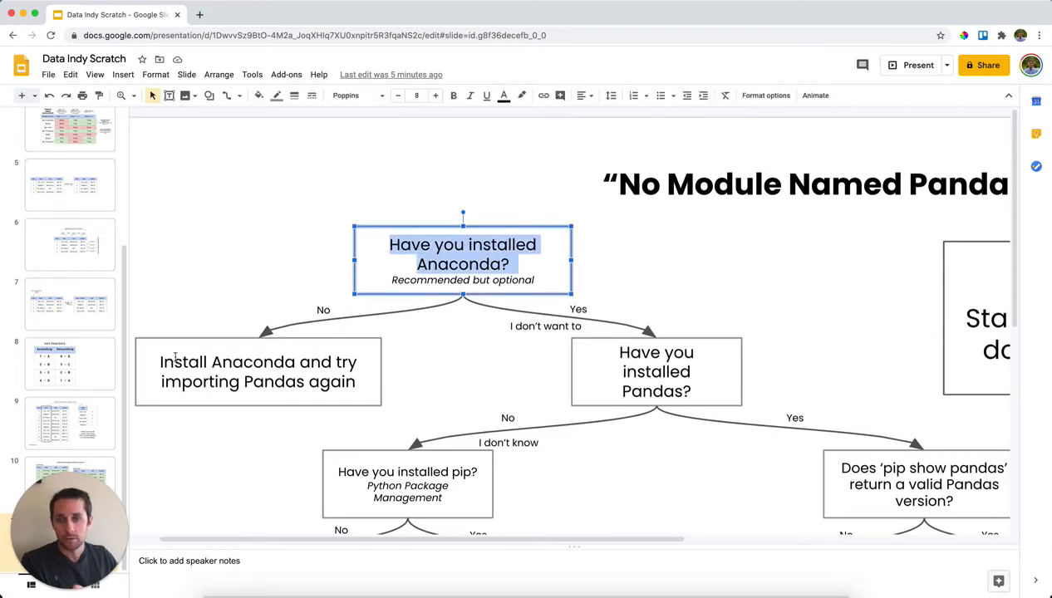
left_click(258, 372)
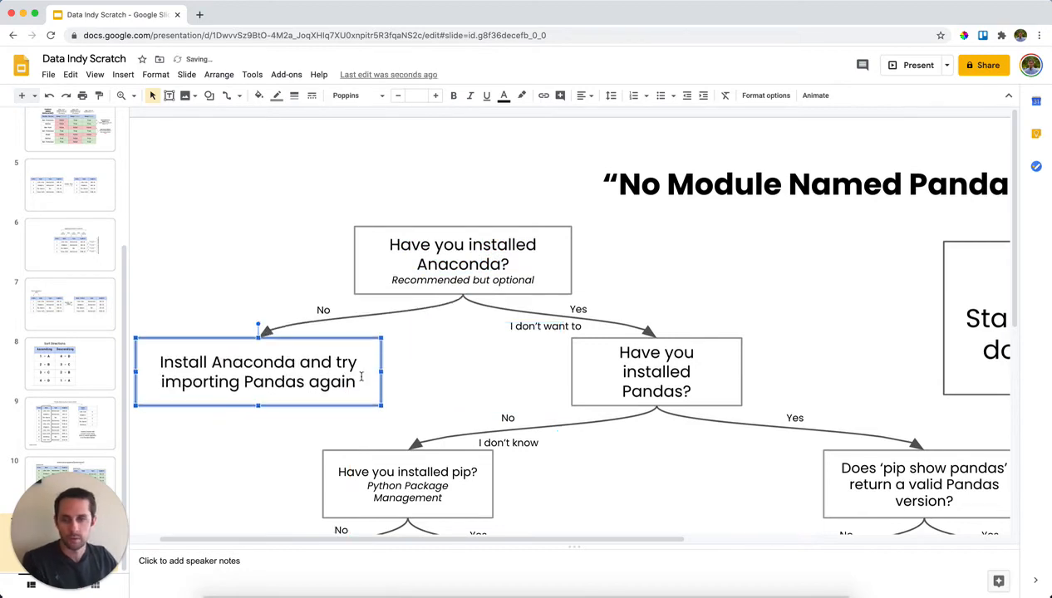
left_click(588, 299)
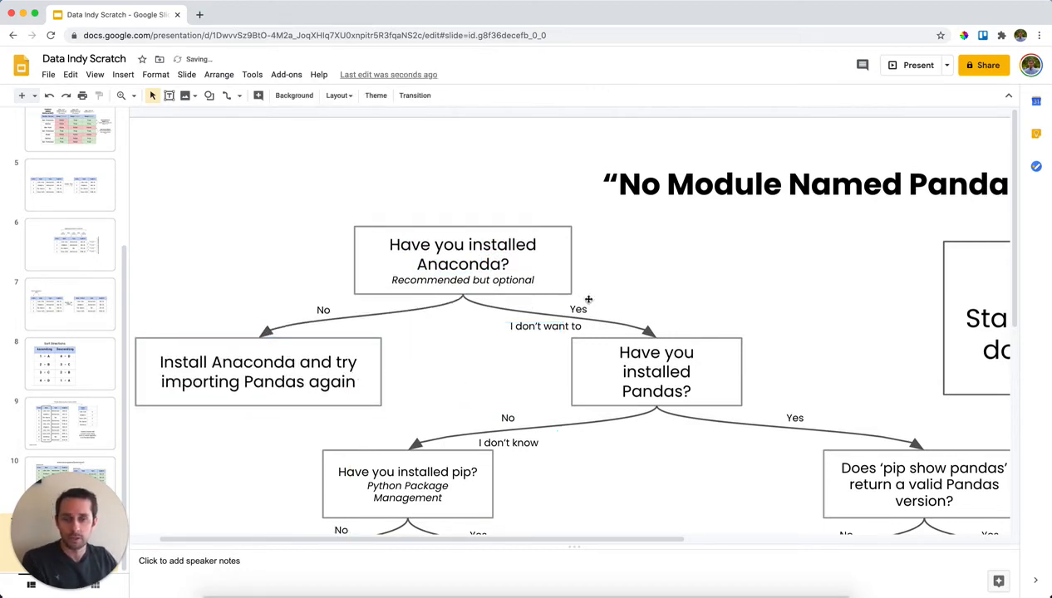
mouse_move(590, 532)
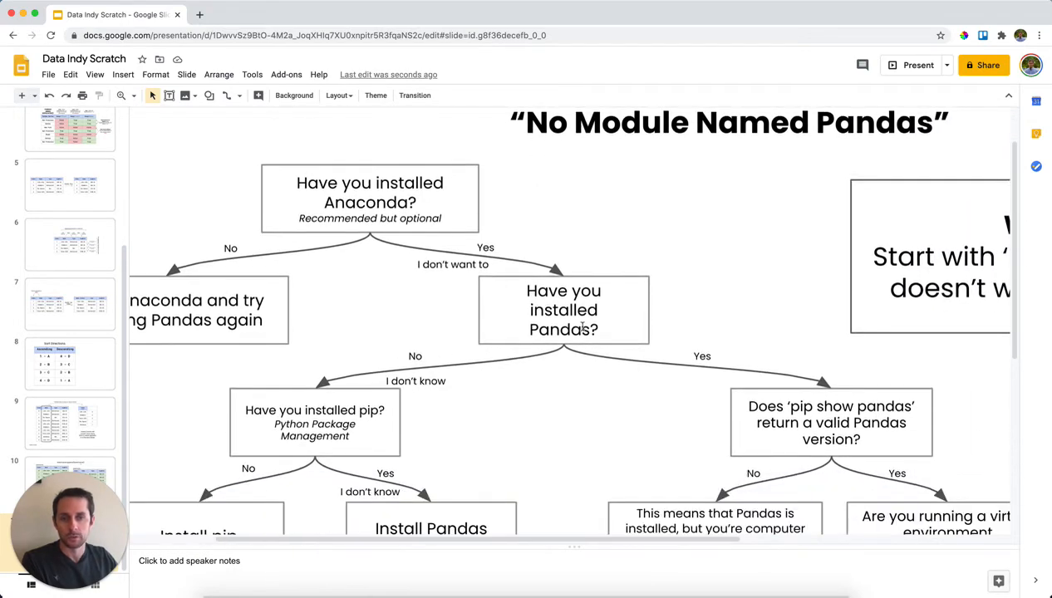
Highlight 'Have you installed pip?', then the 'pip install pandas' command in the Install Pandas box below.
double_click(564, 311)
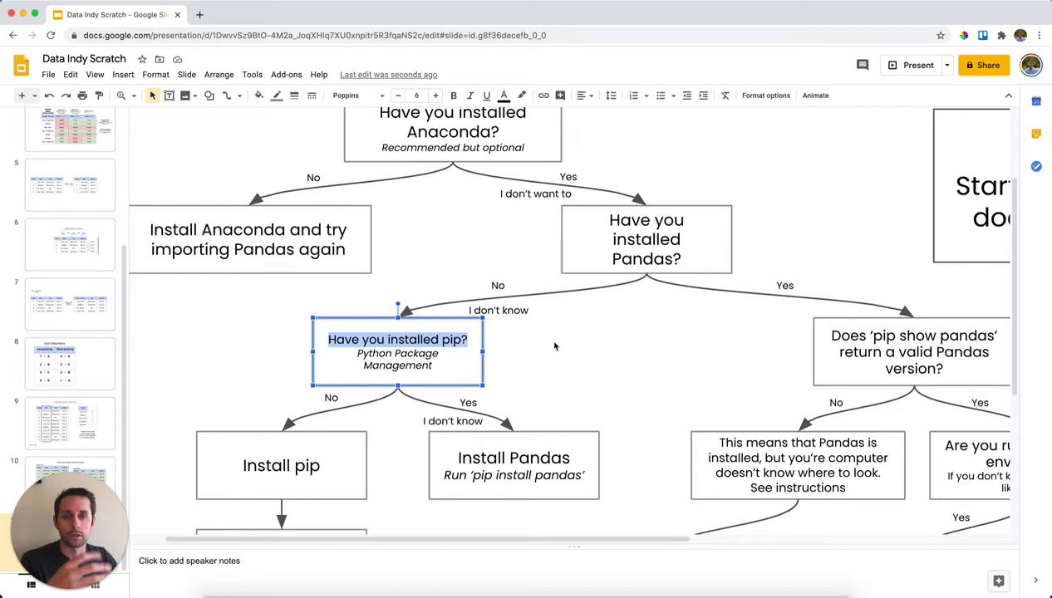
scroll("down", 3)
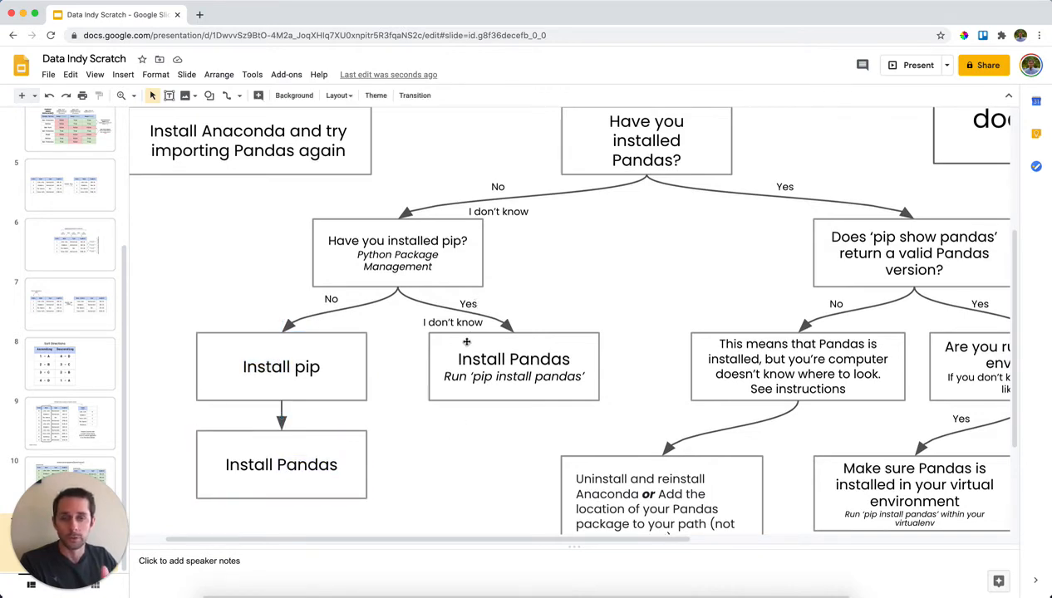
double_click(526, 376)
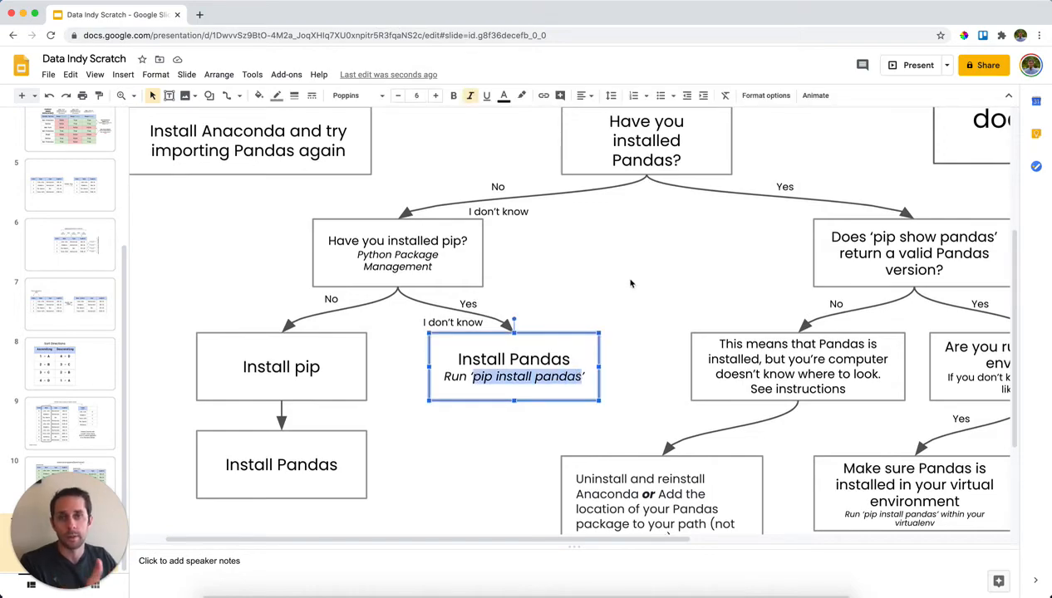
scroll("up", 3)
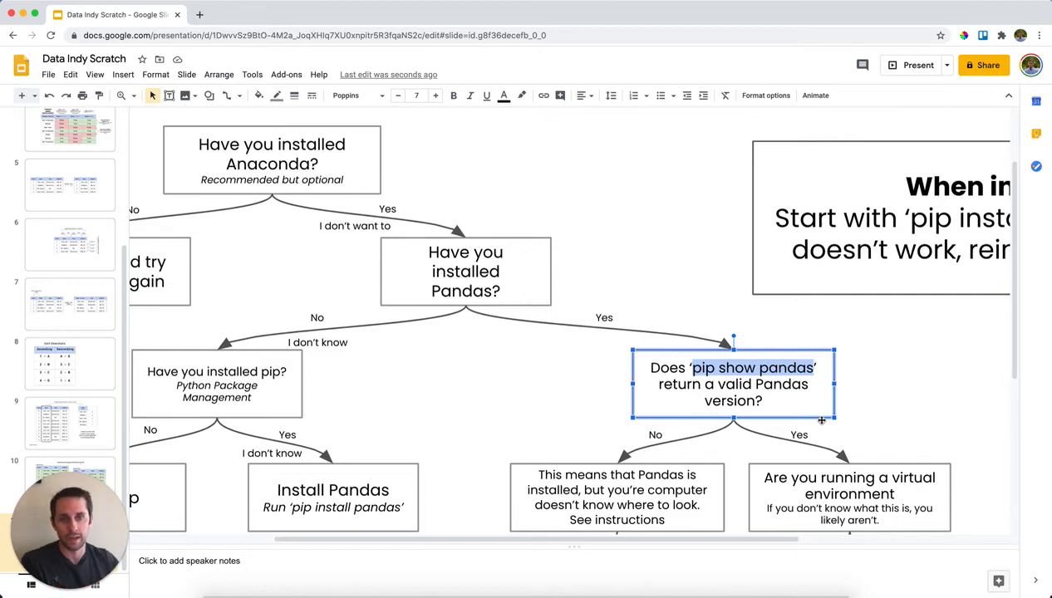
scroll("down", 3)
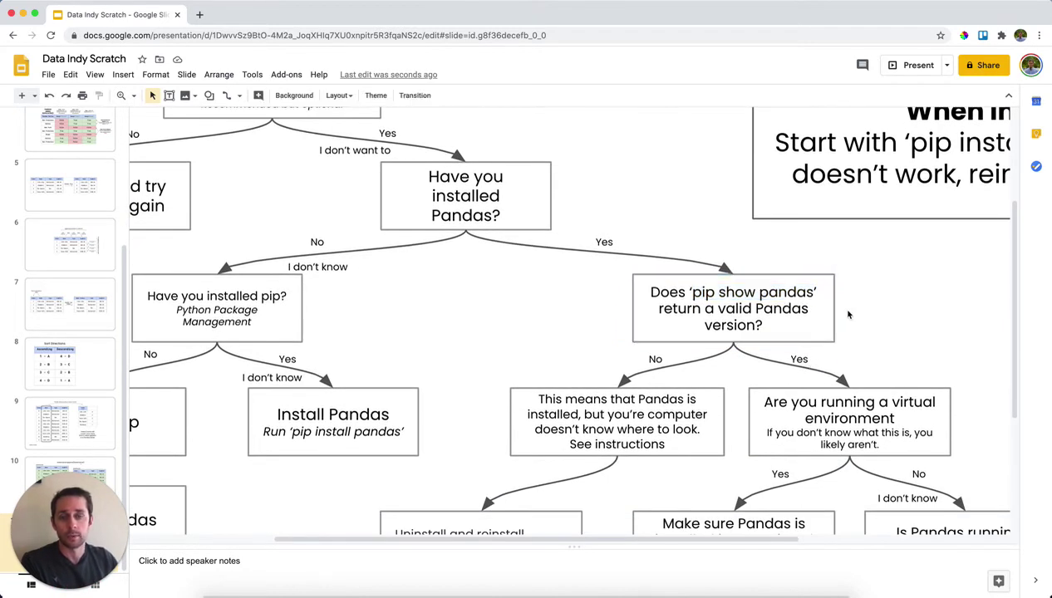
scroll("down", 3)
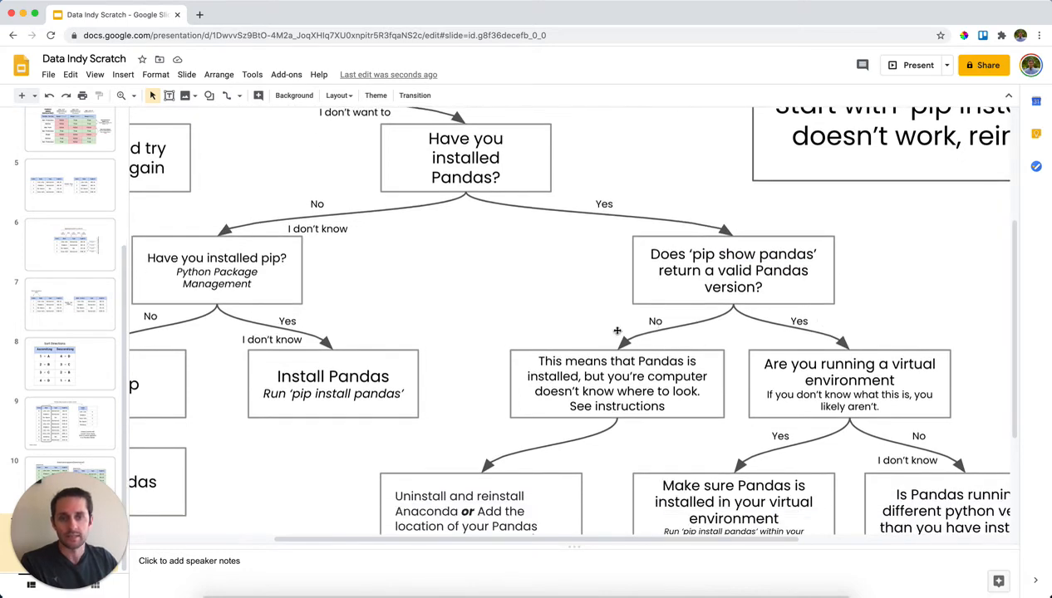
scroll("up", 3)
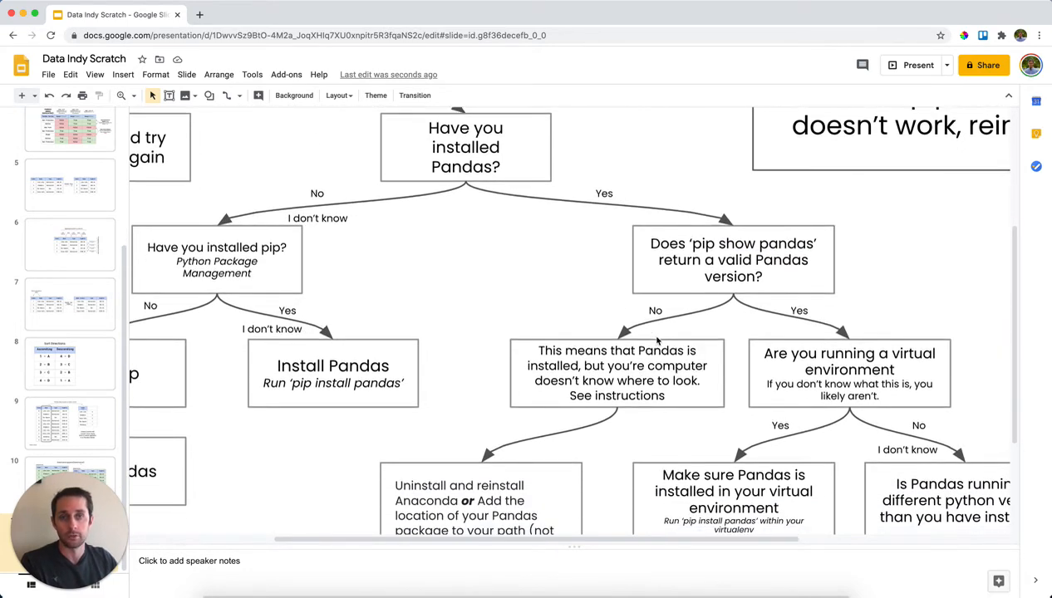
scroll("down", 3)
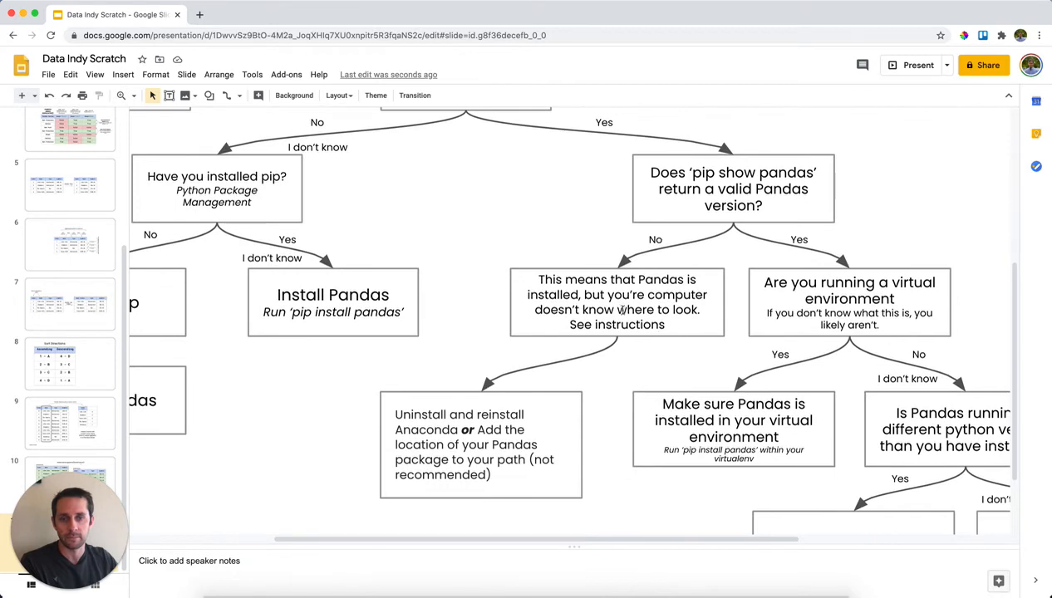
double_click(617, 303)
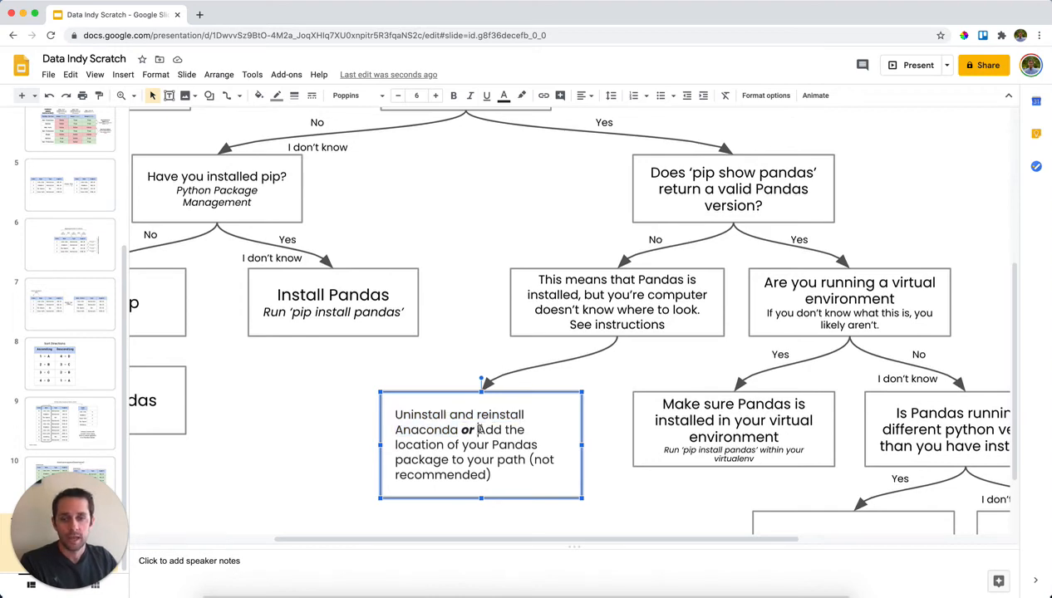
left_click_drag(479, 429, 524, 459)
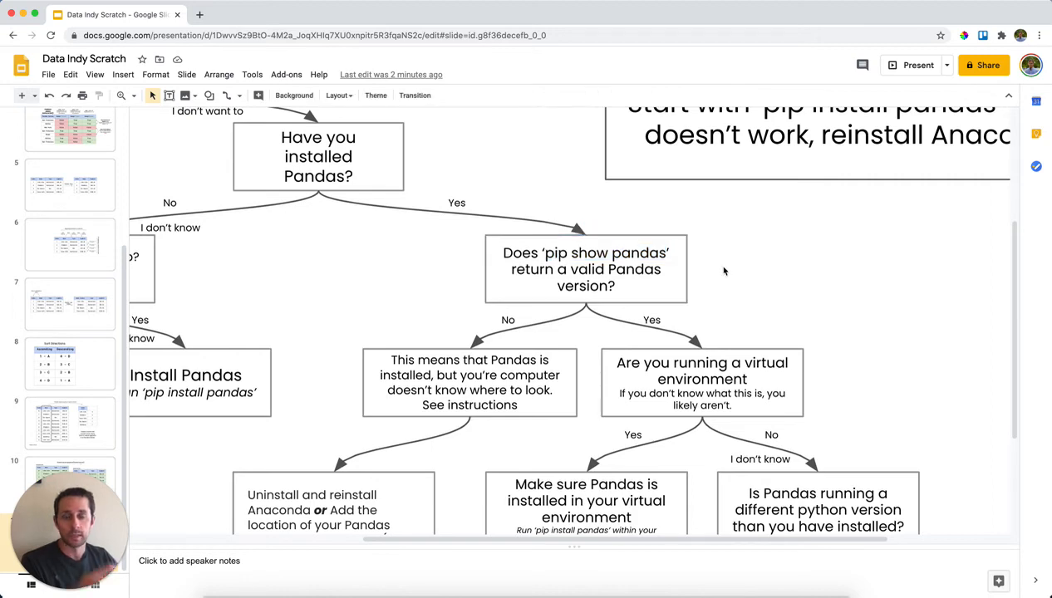
scroll("down", 3)
type("?")
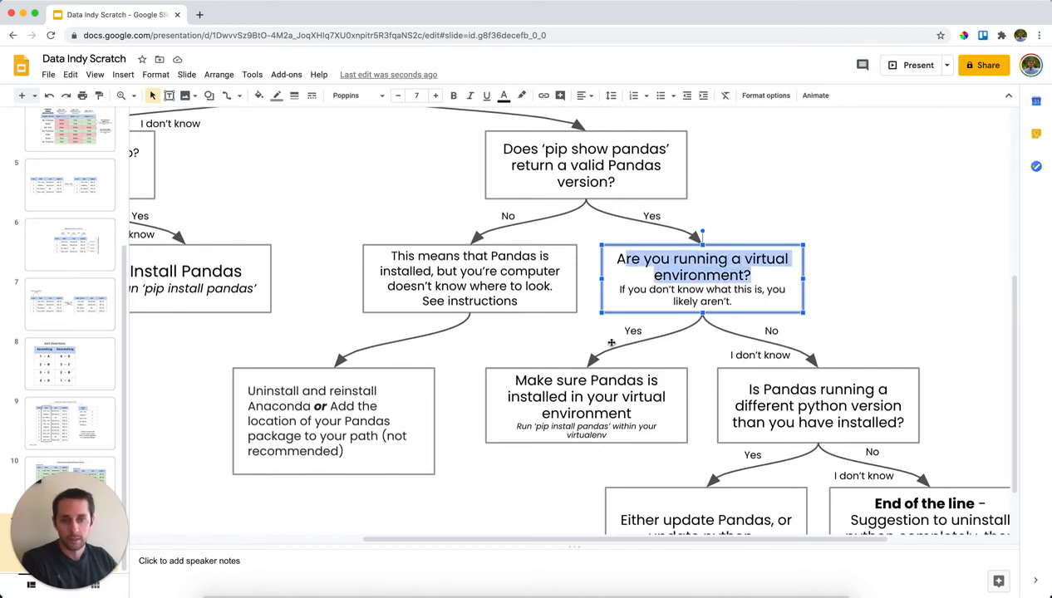
left_click(586, 406)
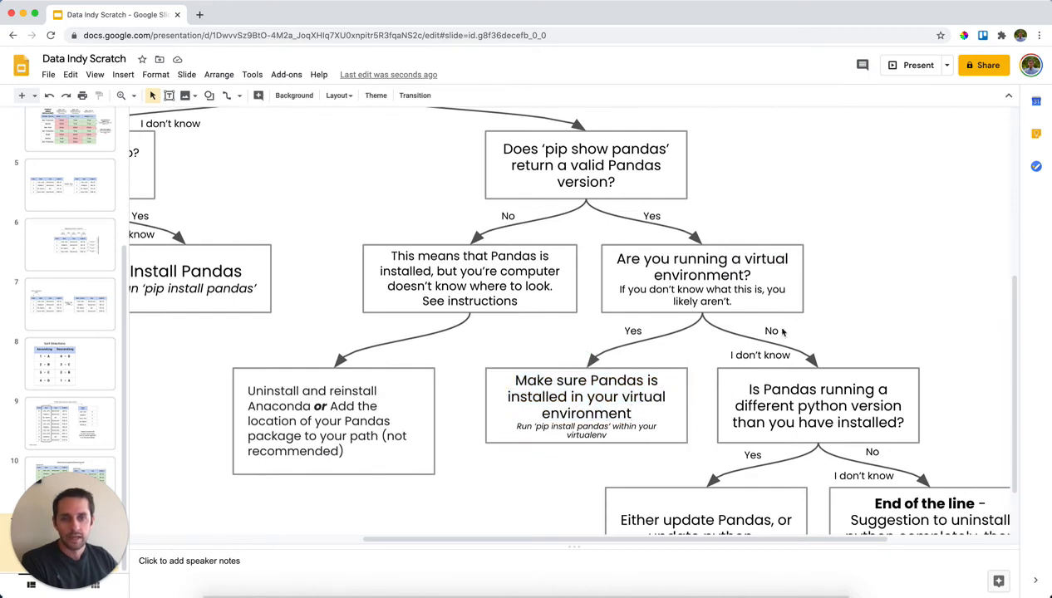
left_click(759, 355)
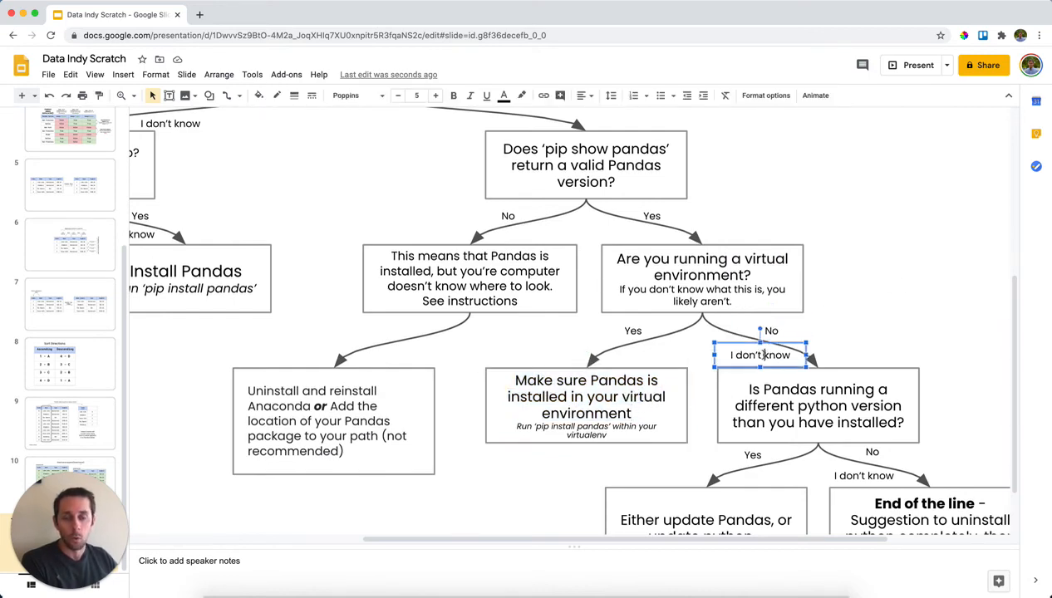
left_click(863, 341)
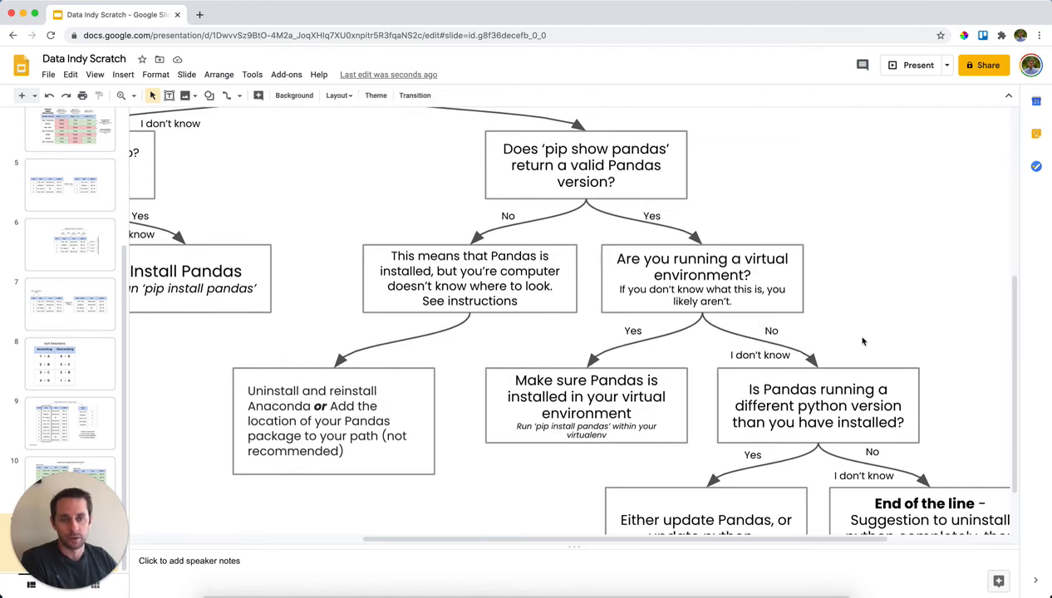
scroll("down", 3)
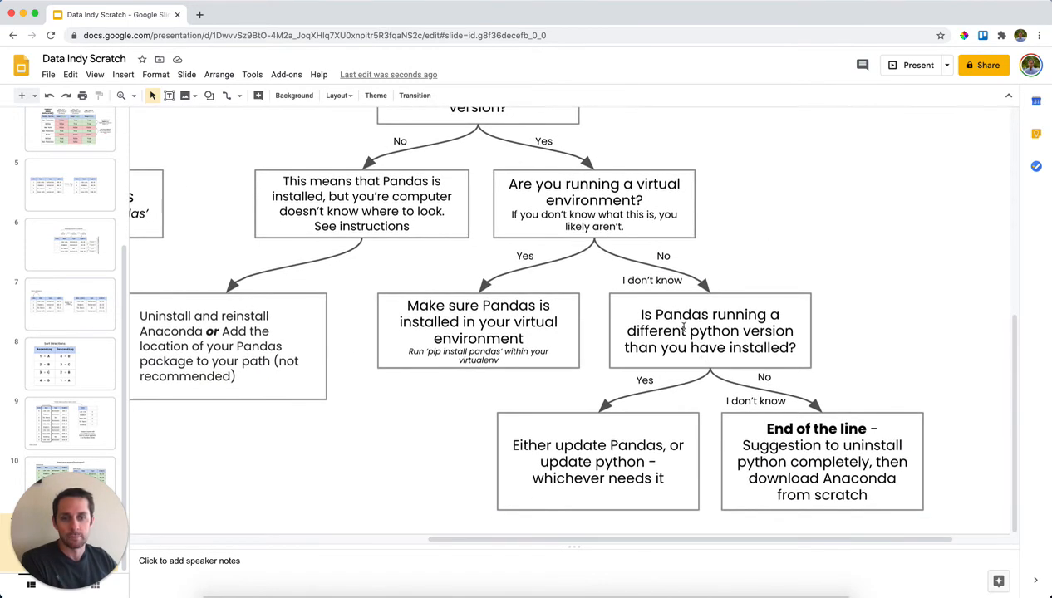
mouse_move(861, 319)
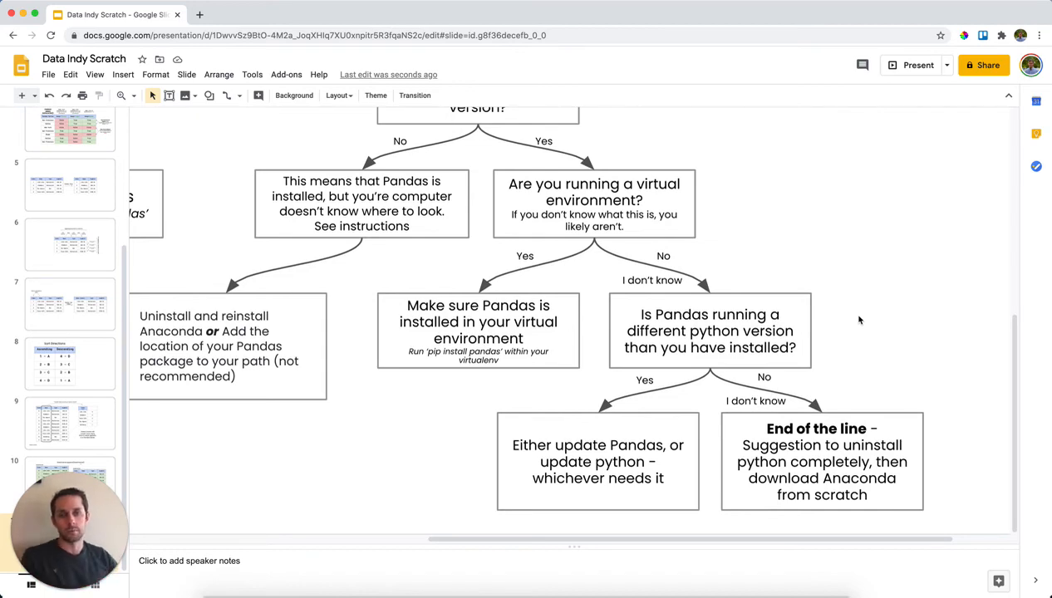
mouse_move(672, 347)
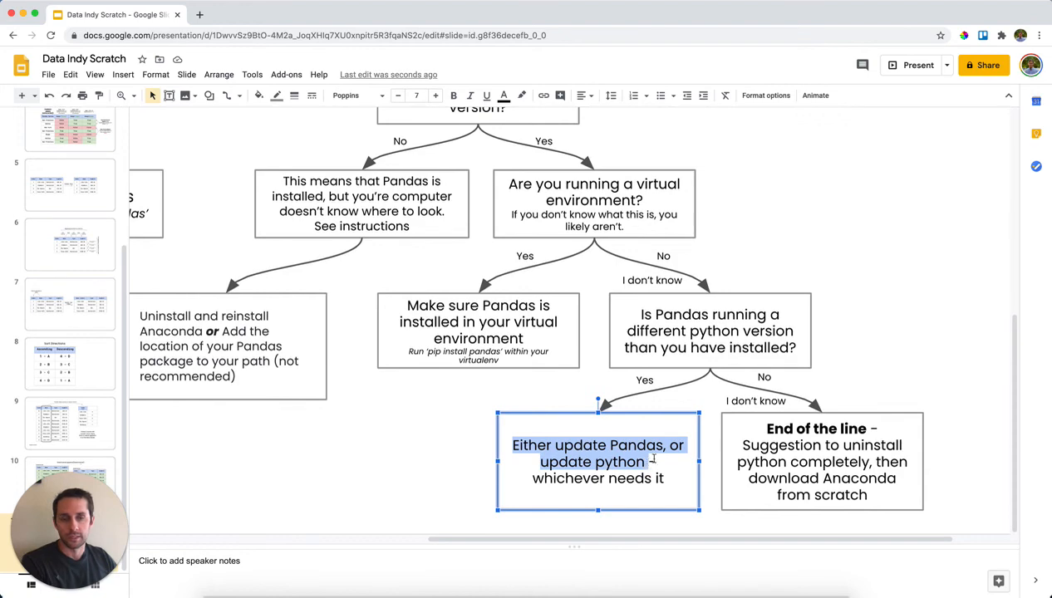
left_click(821, 462)
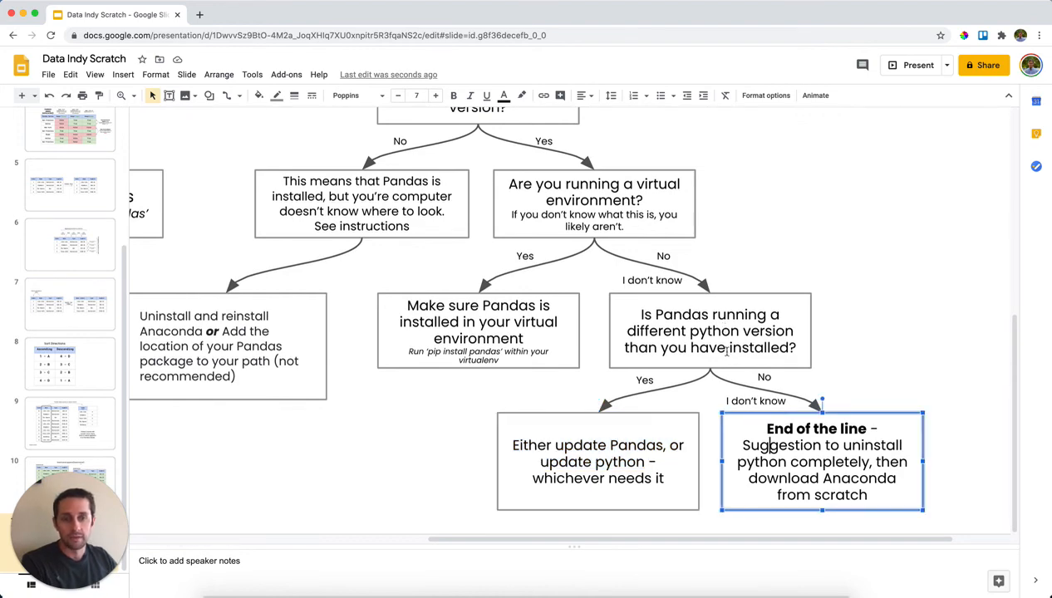
mouse_move(764, 376)
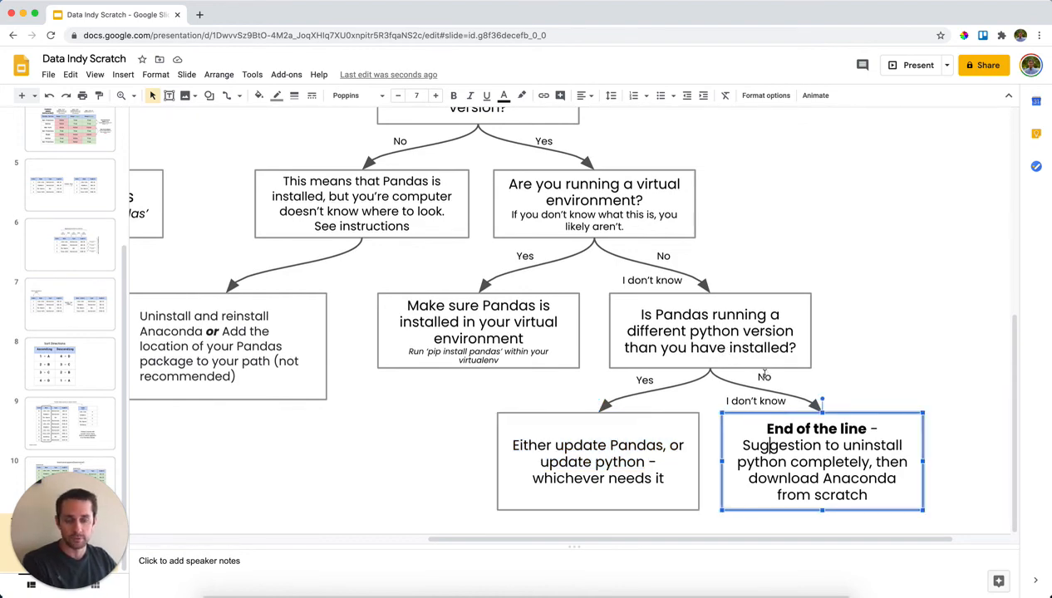
left_click(765, 376)
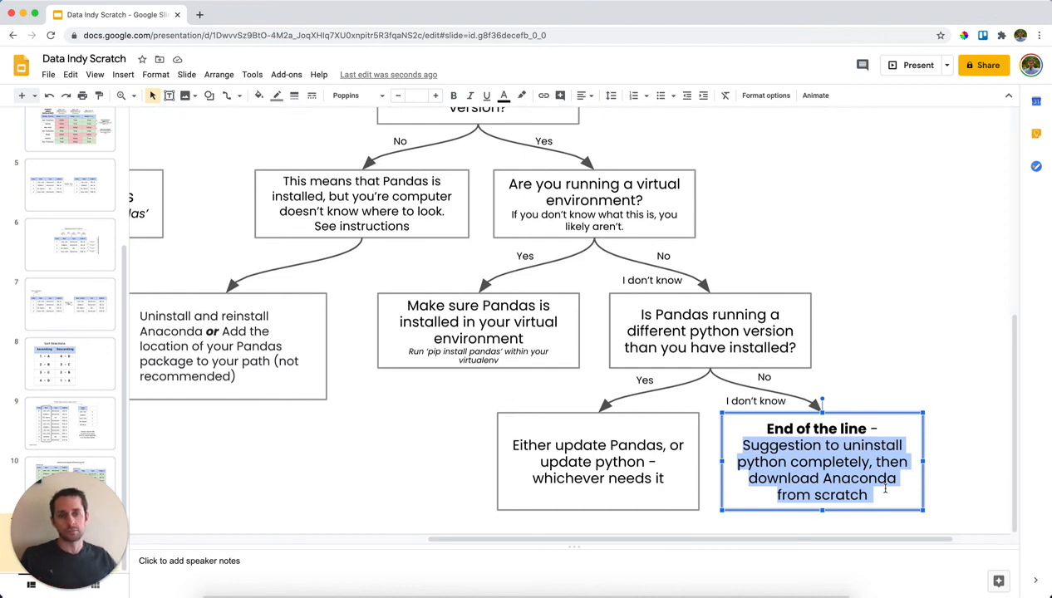
left_click(962, 455)
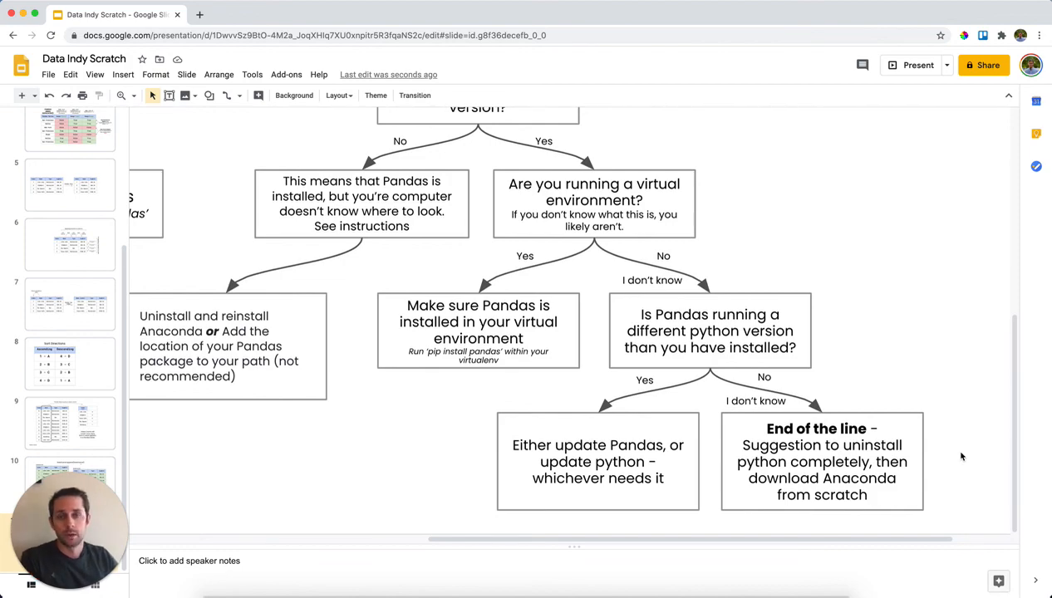
scroll("up", 3)
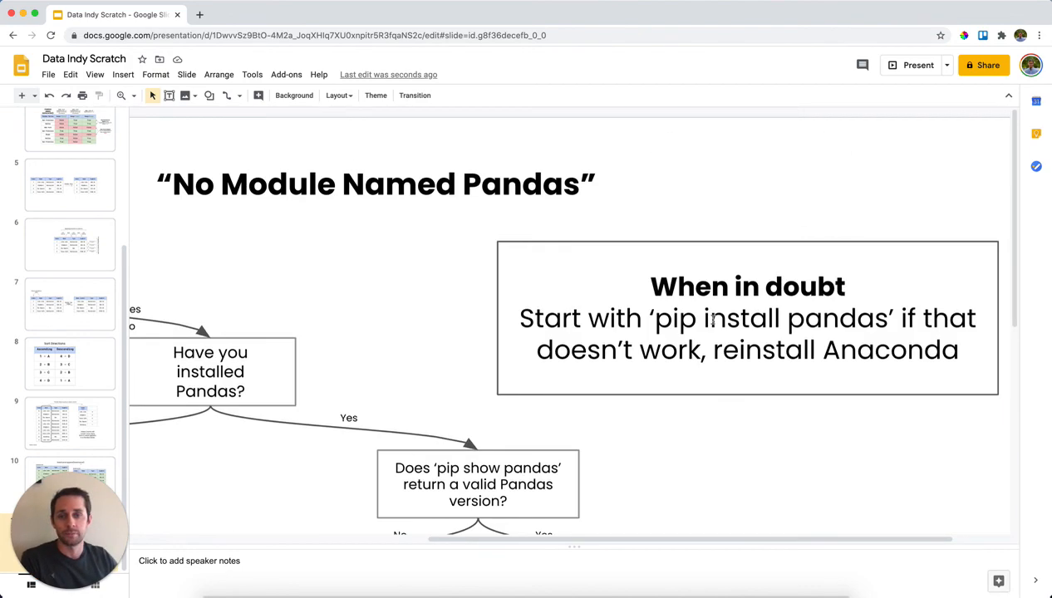